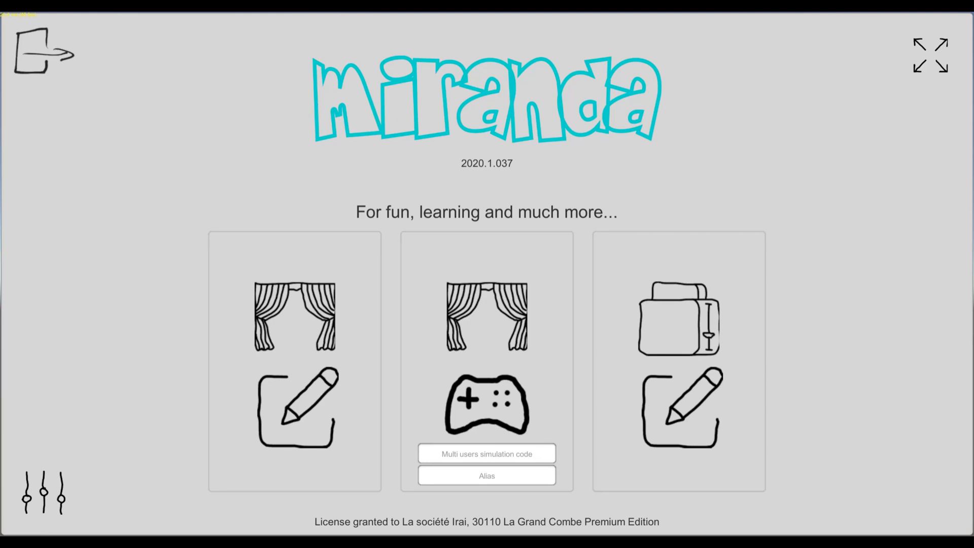
Step: Switch from Miranda to the browser showing the miranda.software home page
{"action": "key", "text": "Win+Tab"}
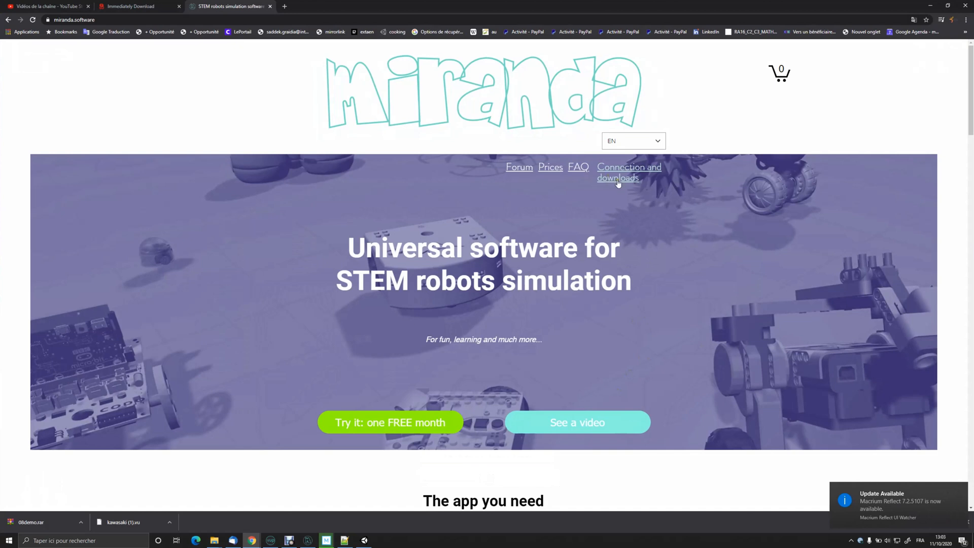
Step: Go to the connection and downloads page and download the Arduino gateway installer
{"action": "left_click", "coordinate": [618, 173]}
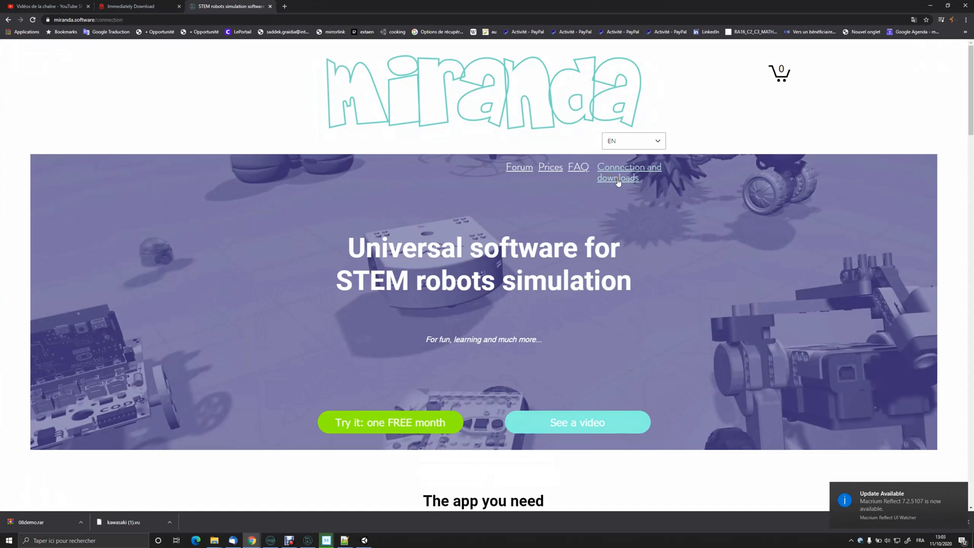
{"action": "left_click", "coordinate": [629, 172]}
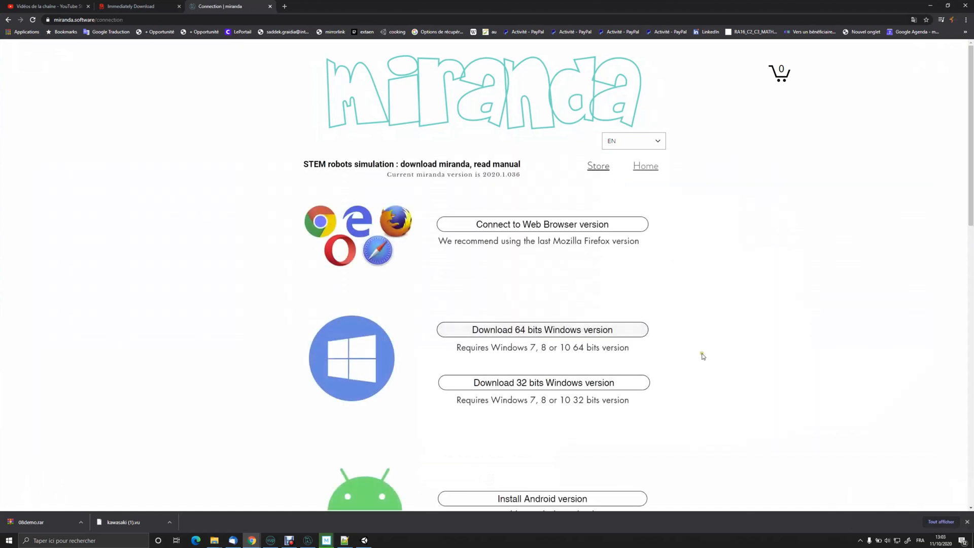
{"action": "scroll", "scroll_direction": "down", "scroll_amount": 3}
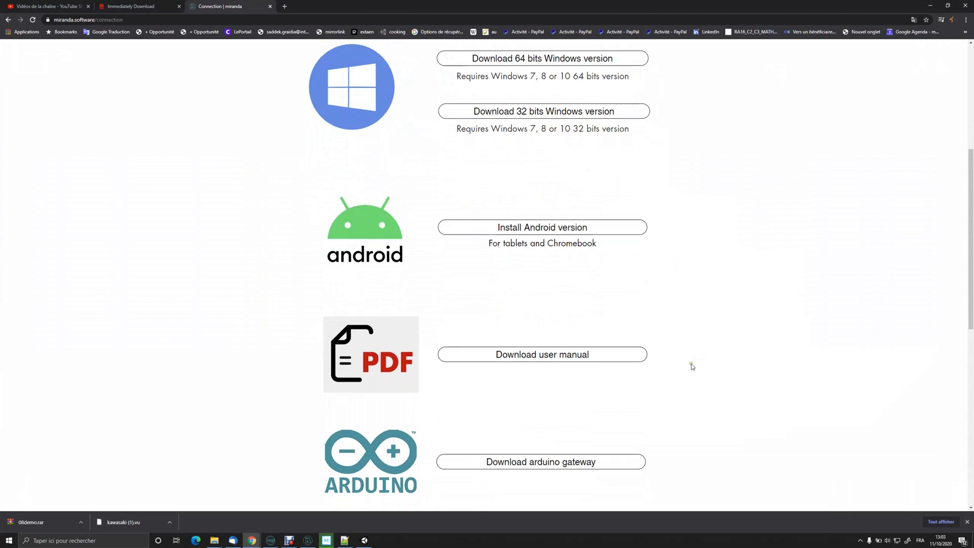
{"action": "scroll", "scroll_direction": "down", "scroll_amount": 3}
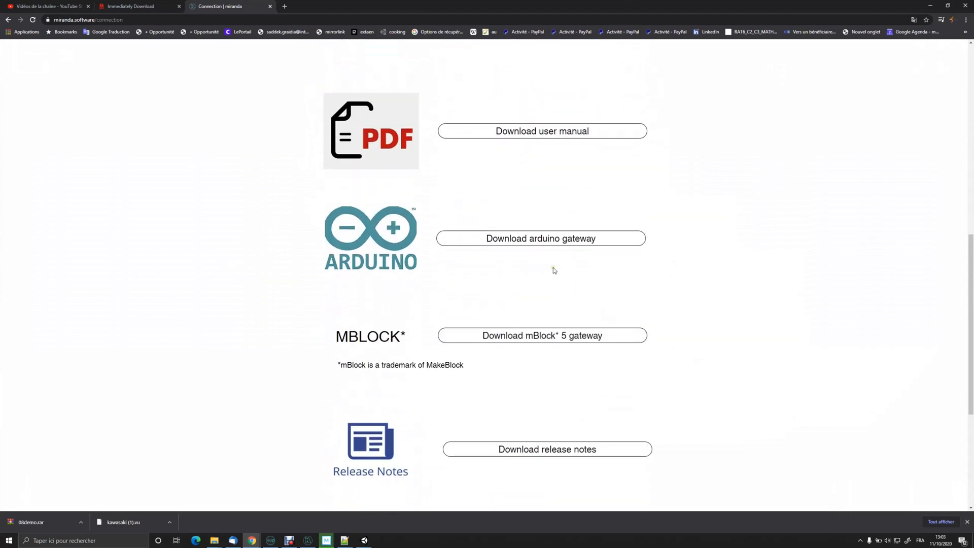
{"action": "mouse_move", "coordinate": [509, 238]}
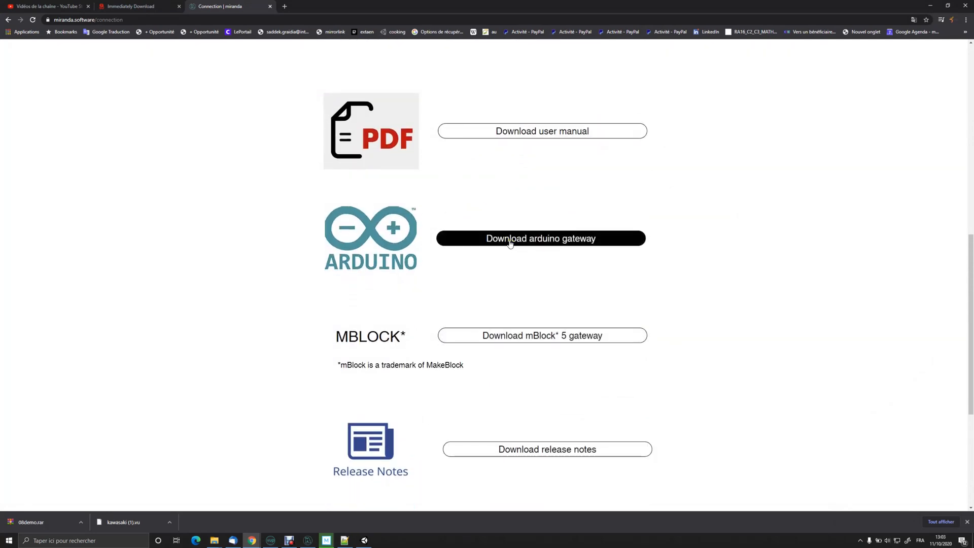
{"action": "mouse_move", "coordinate": [738, 293]}
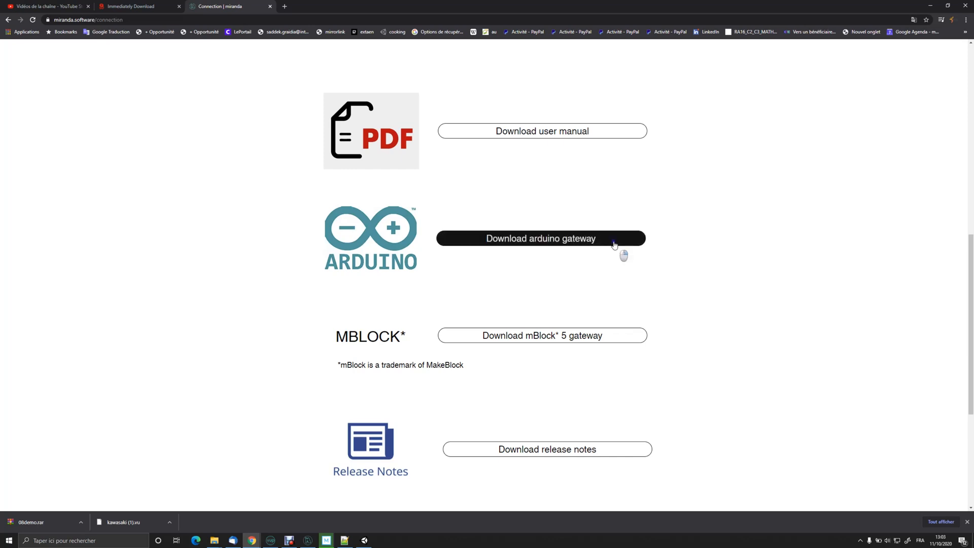
{"action": "left_click", "coordinate": [540, 237]}
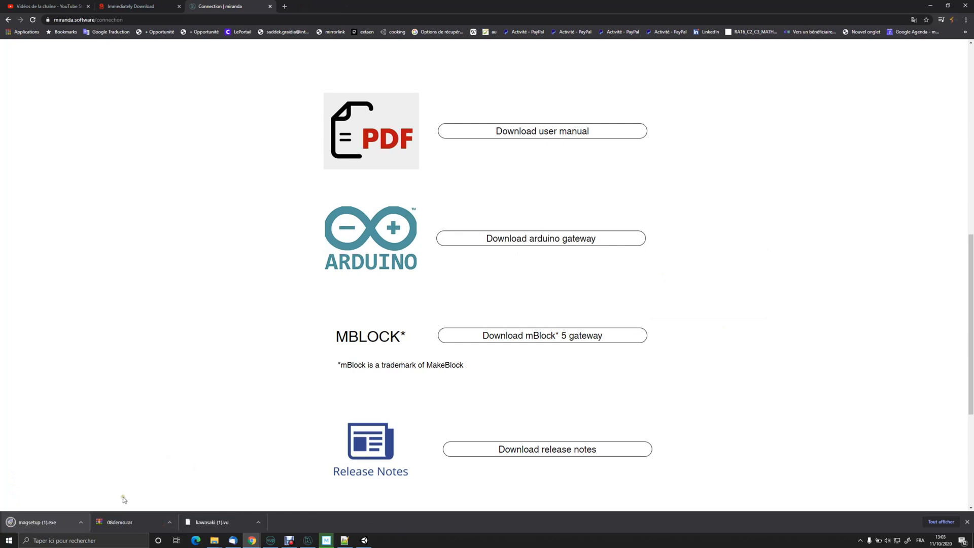
Step: Run magsetup.exe and install the Arduino gateway with a desktop shortcut, then finish the wizard
{"action": "left_click", "coordinate": [79, 525]}
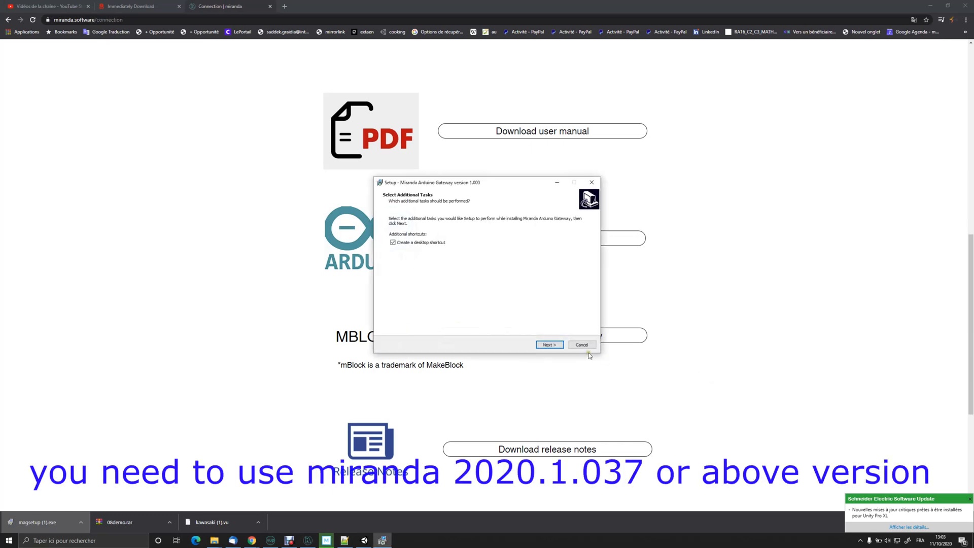
{"action": "left_click", "coordinate": [549, 345]}
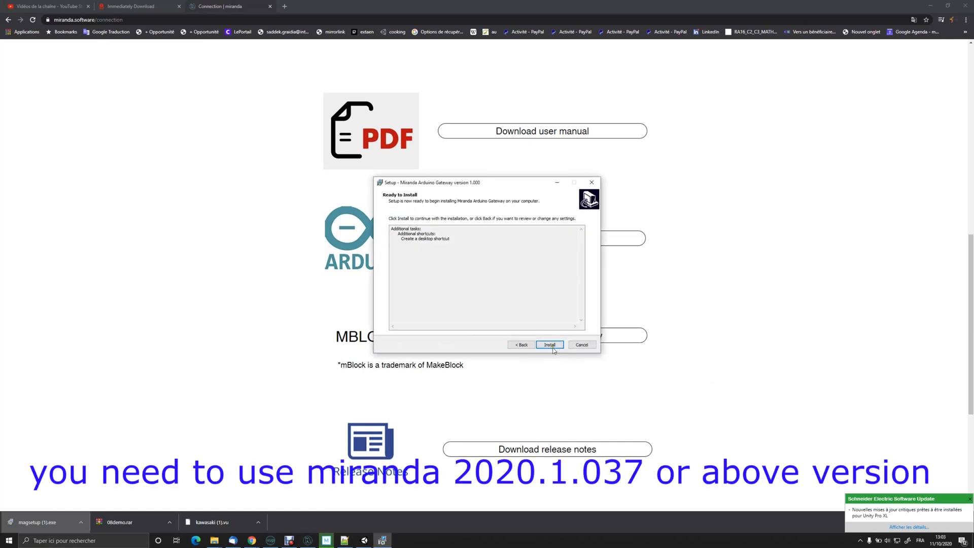
{"action": "left_click", "coordinate": [549, 345]}
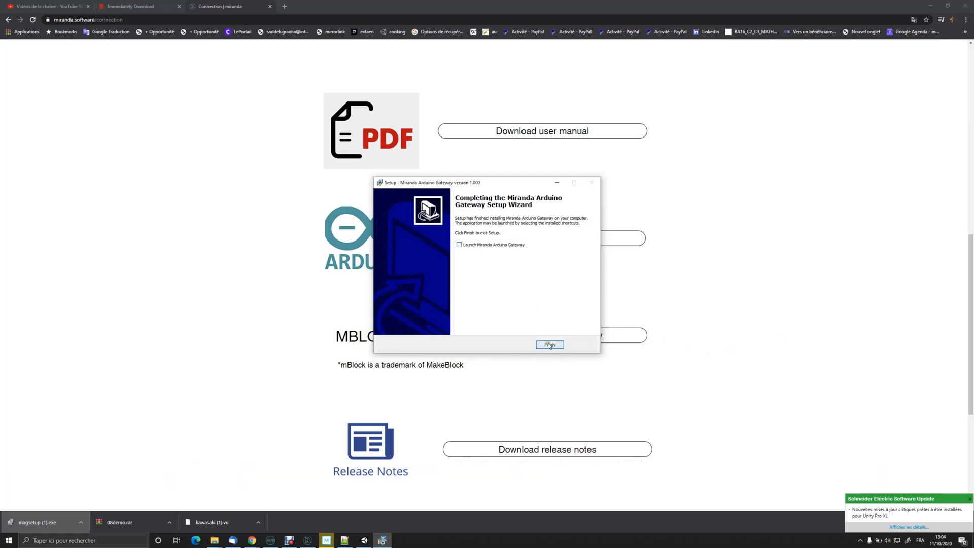
{"action": "left_click", "coordinate": [549, 345]}
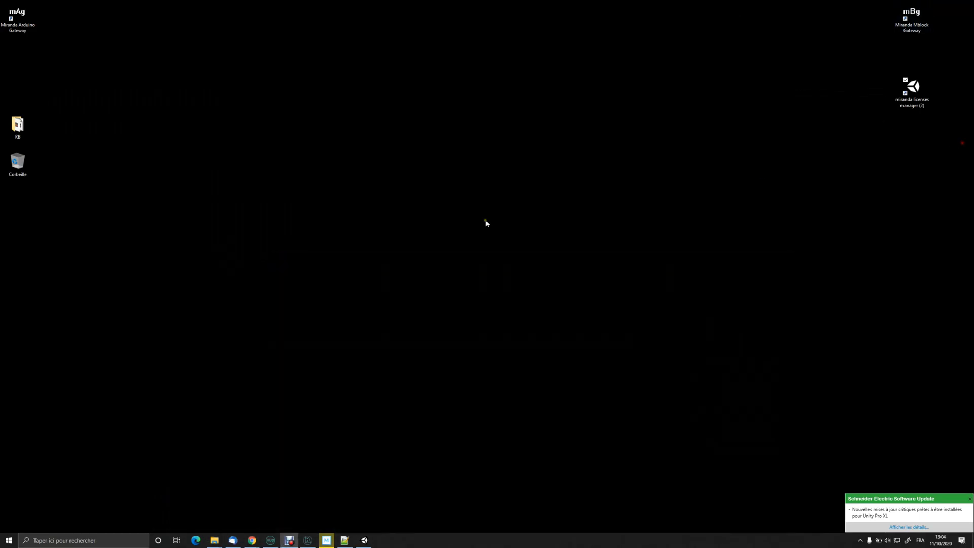
{"action": "mouse_move", "coordinate": [71, 85]}
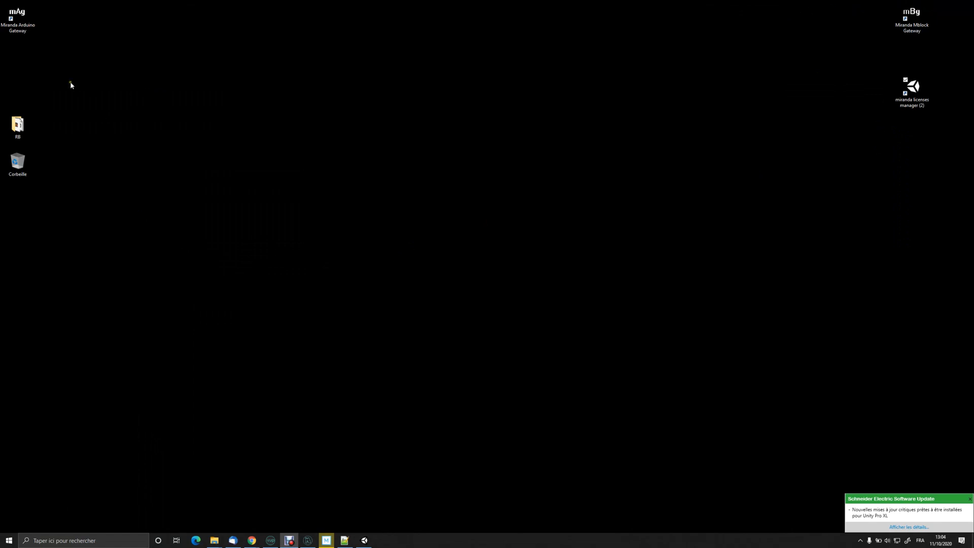
Step: Launch the Miranda Arduino Gateway from its desktop shortcut
{"action": "double_click", "coordinate": [18, 12]}
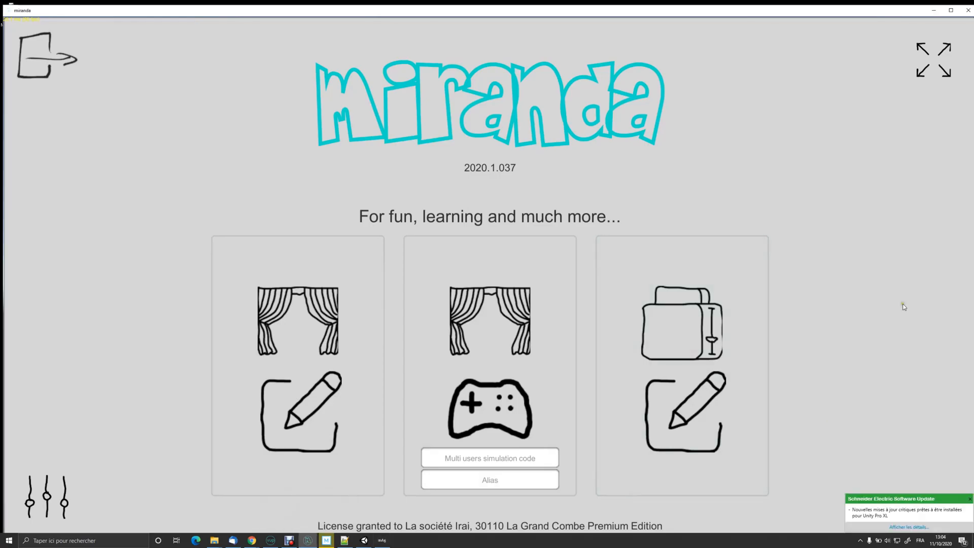
{"action": "mouse_move", "coordinate": [297, 345]}
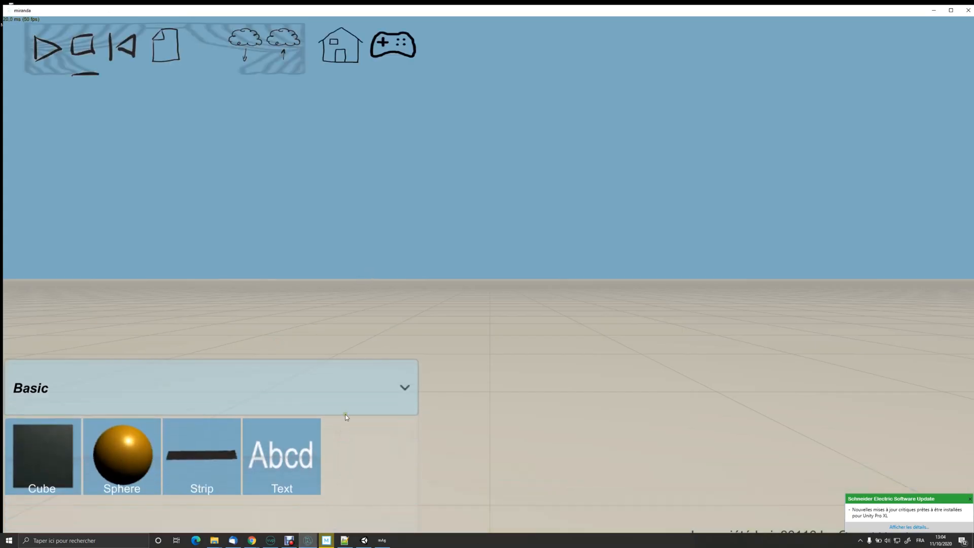
Step: Place an mBot from the robot categories into the scene and enter its block editor
{"action": "left_click", "coordinate": [211, 387]}
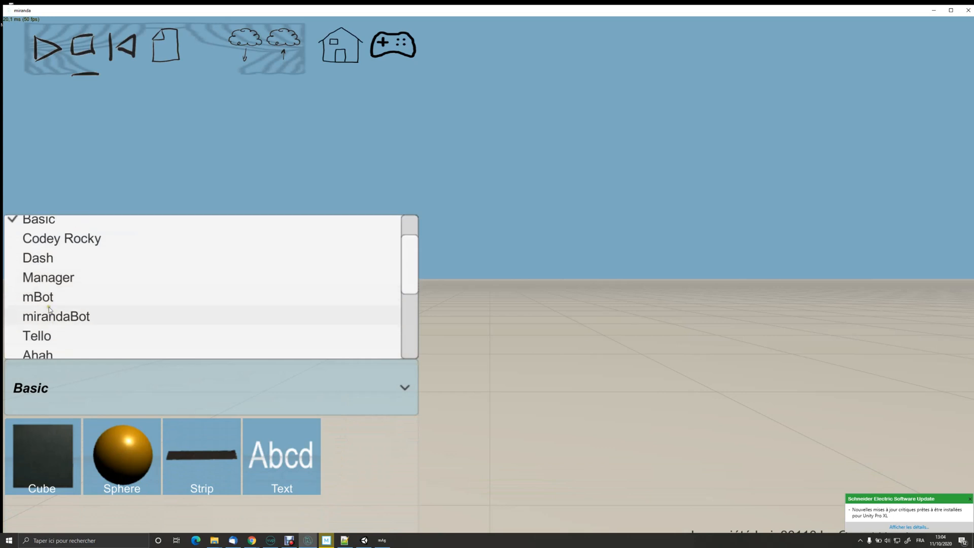
{"action": "left_click", "coordinate": [38, 297]}
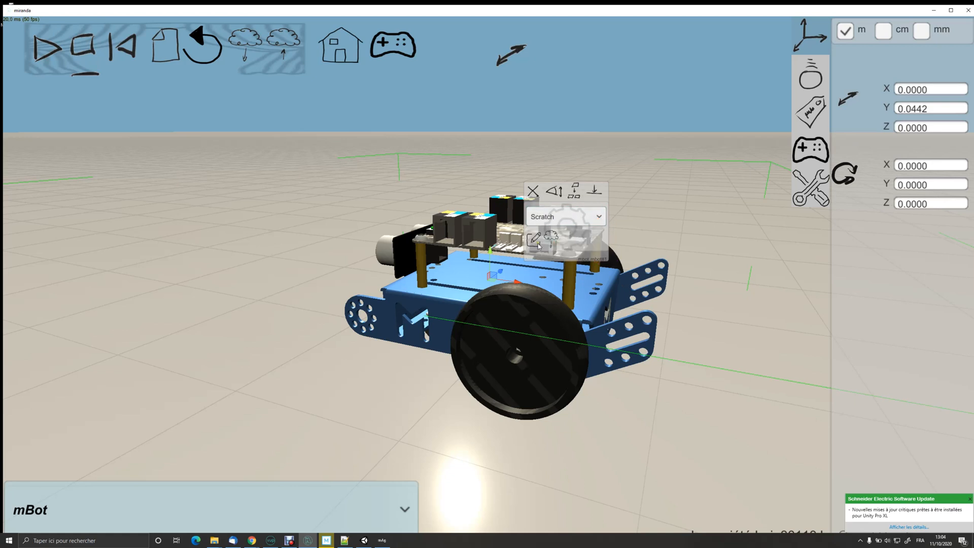
{"action": "left_click", "coordinate": [536, 239]}
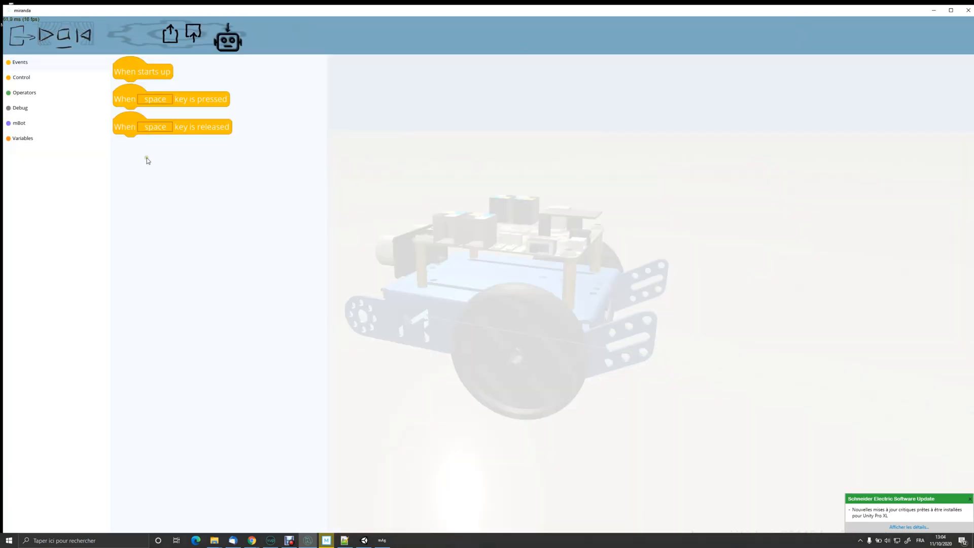
Step: Build a starts-up program with a motor block right 100, left -100, and test it in simulation
{"action": "left_click_drag", "start_coordinate": [143, 71], "coordinate": [431, 160]}
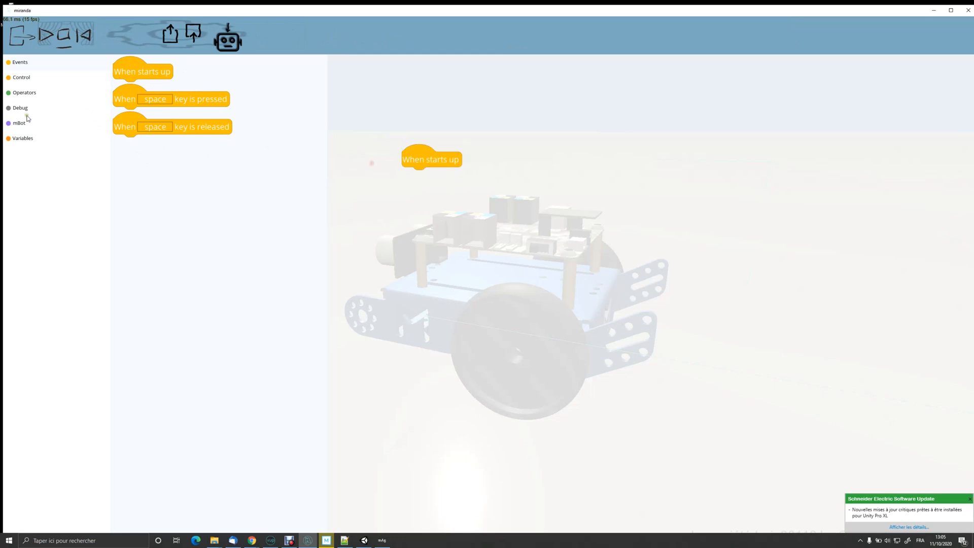
{"action": "left_click", "coordinate": [20, 123]}
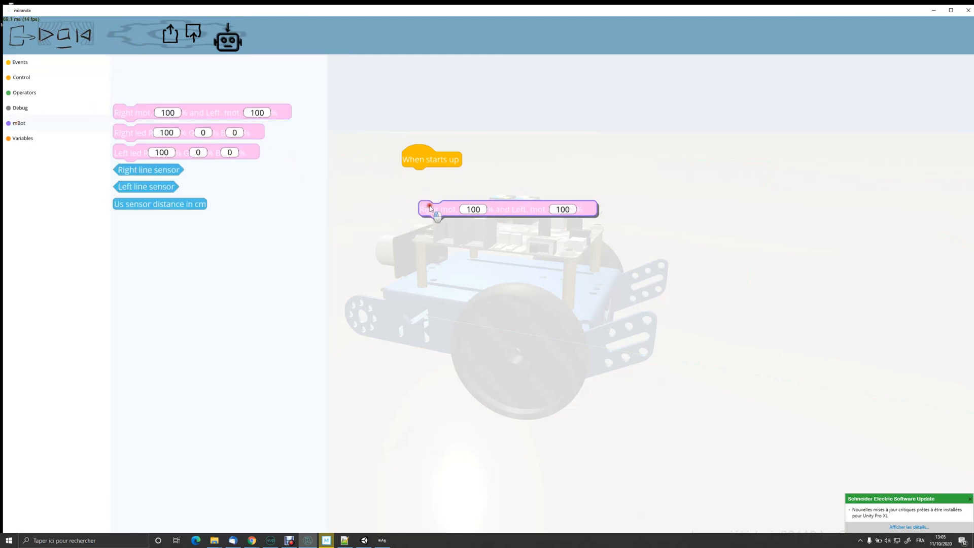
{"action": "left_click_drag", "start_coordinate": [436, 209], "coordinate": [432, 175]}
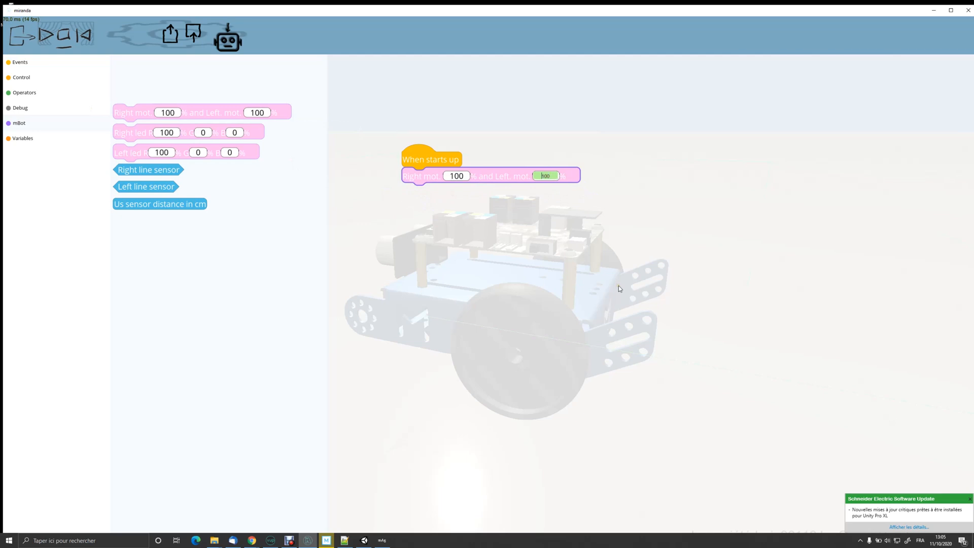
{"action": "type", "text": "-100"}
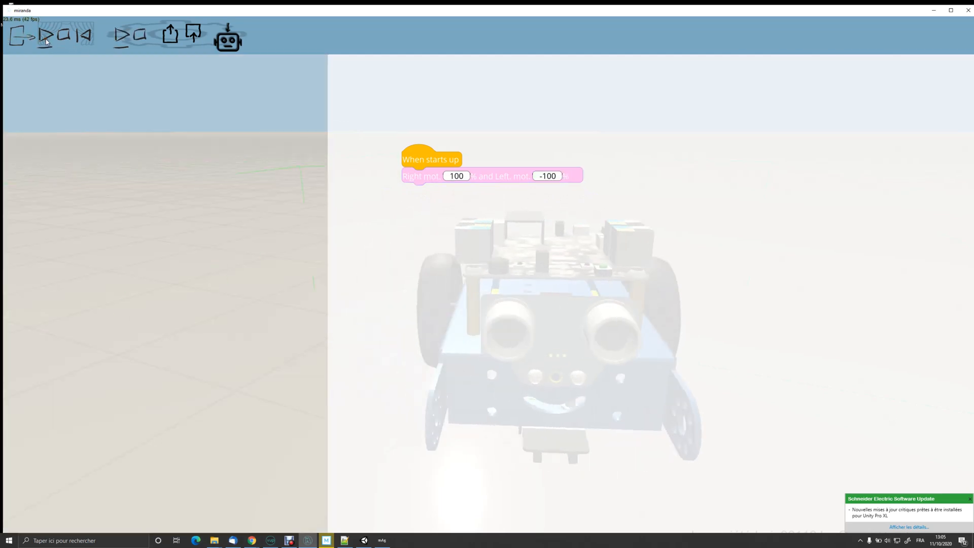
{"action": "left_click", "coordinate": [64, 36]}
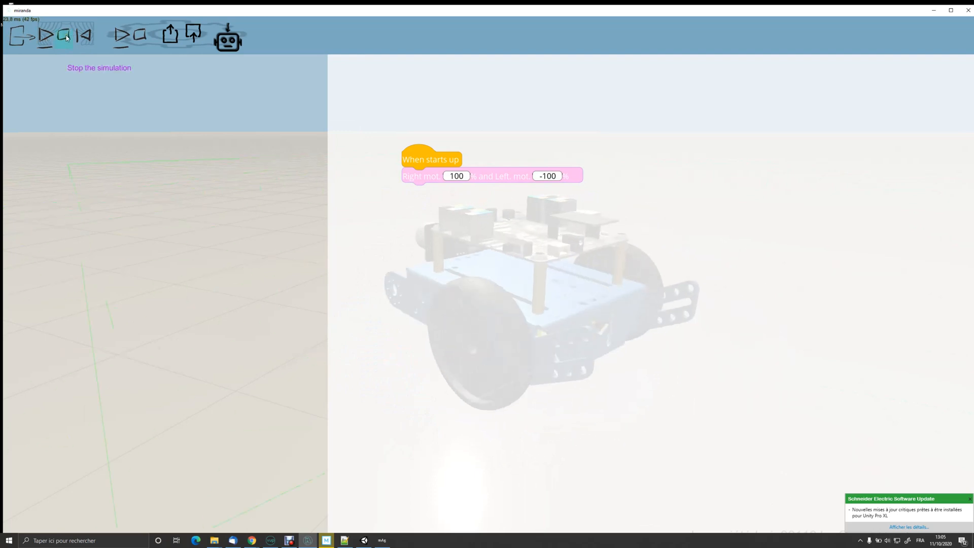
{"action": "left_click", "coordinate": [64, 36]}
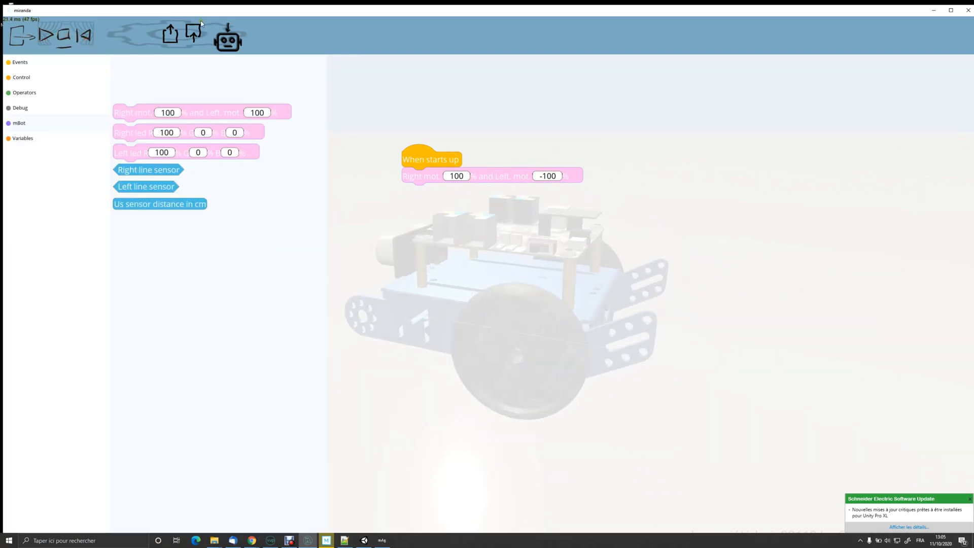
{"action": "mouse_move", "coordinate": [228, 37]}
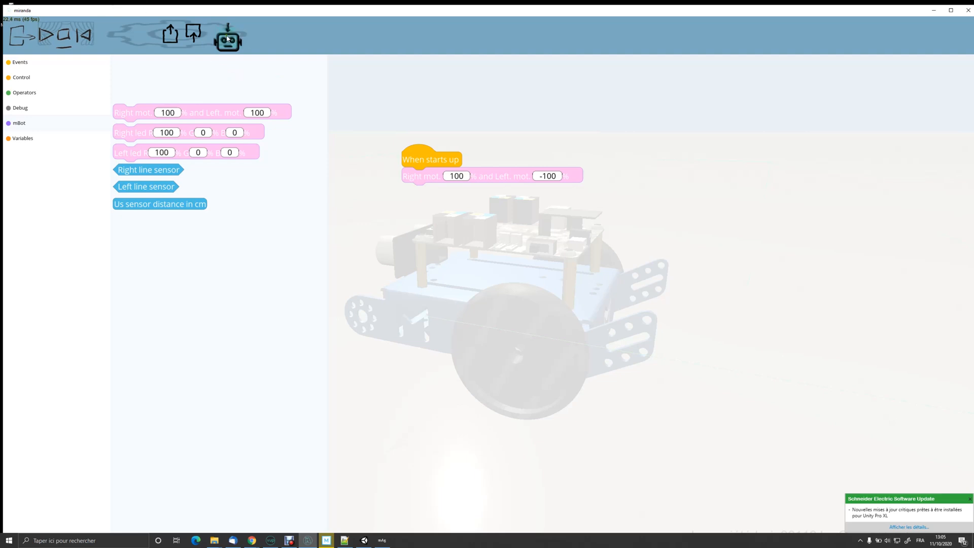
Step: Upload the program to the real mBot and close the gateway after 'Transfer OK'
{"action": "left_click", "coordinate": [228, 35]}
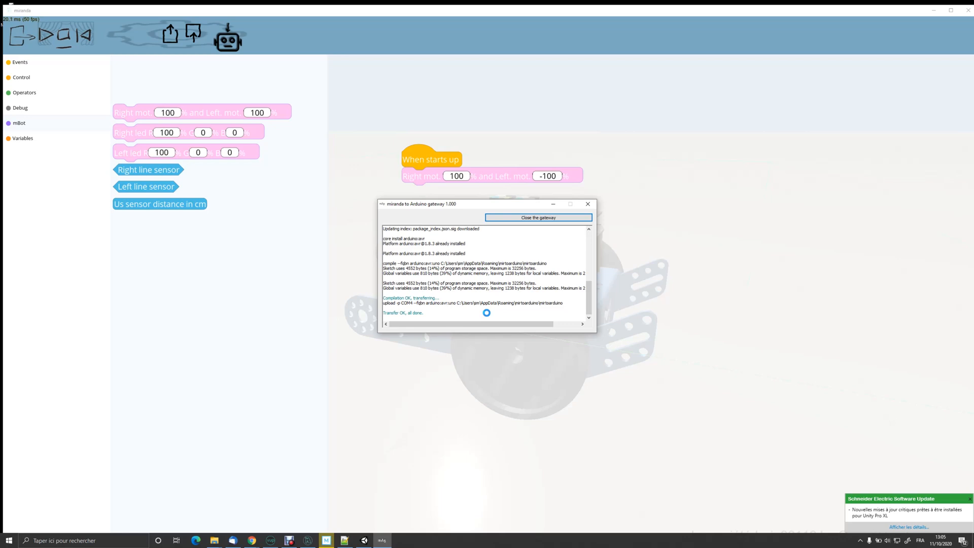
{"action": "left_click", "coordinate": [538, 217]}
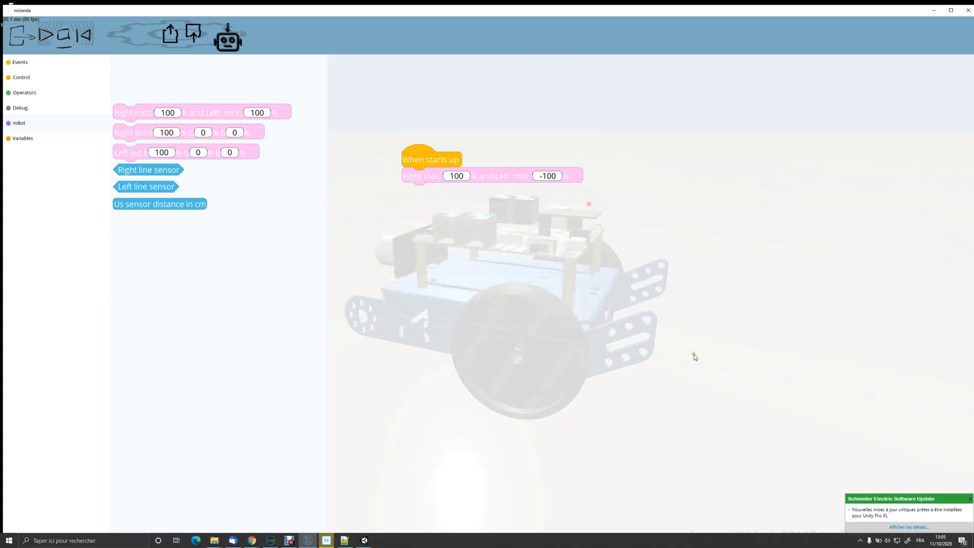
{"action": "mouse_move", "coordinate": [682, 364]}
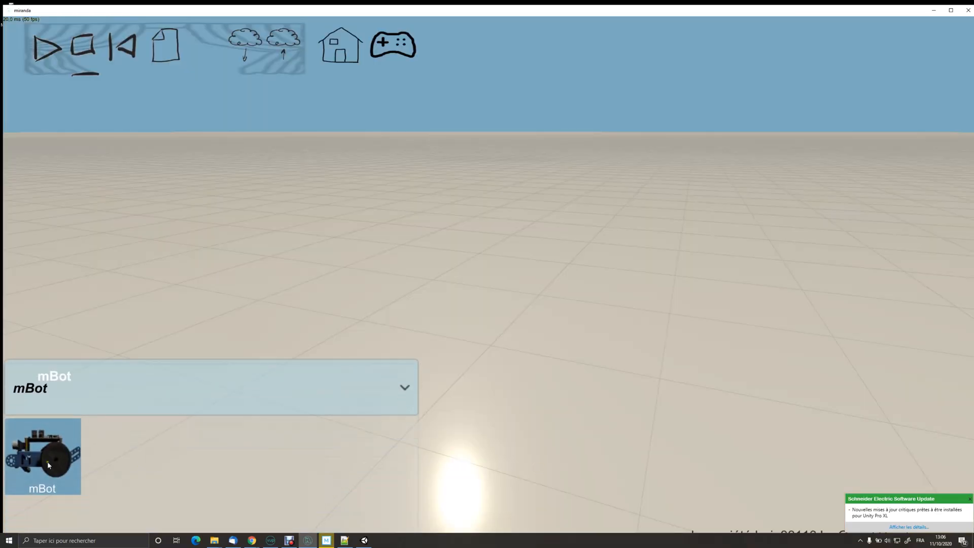
Step: Select the mBot in the robot list to show its Python script template
{"action": "left_click", "coordinate": [43, 456]}
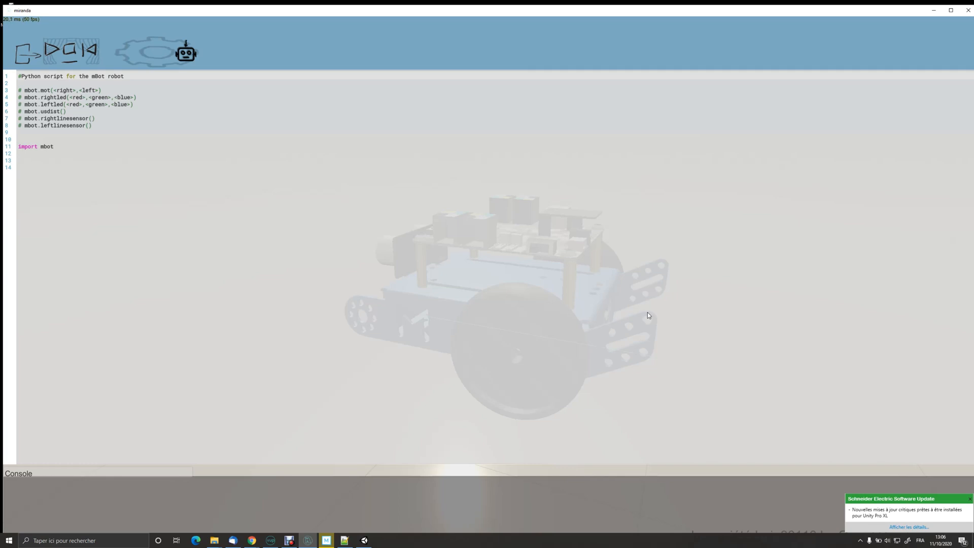
{"action": "mouse_move", "coordinate": [131, 203]}
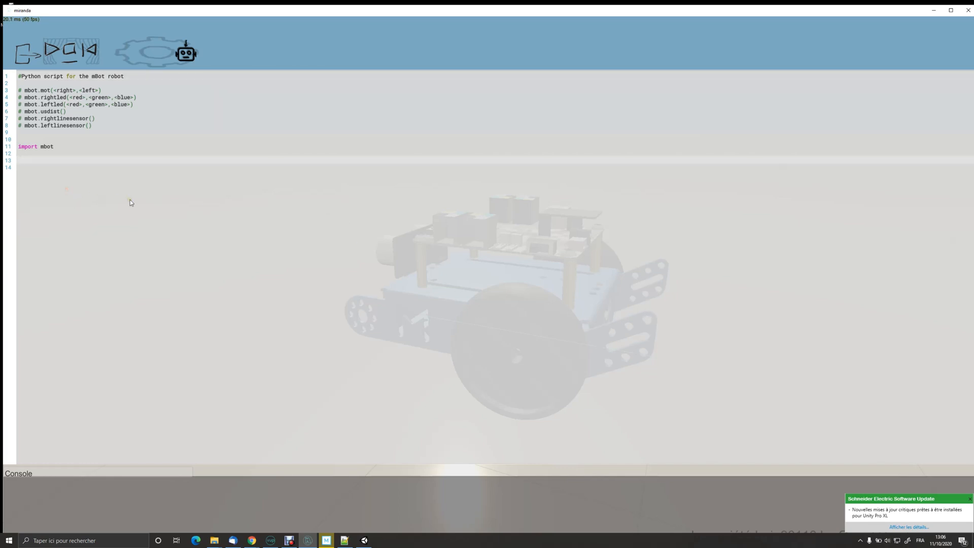
Step: Add the motor command mbot.mot(50,-50) below import mbot in the script
{"action": "type", "text": "mbot.mot(50,-50"}
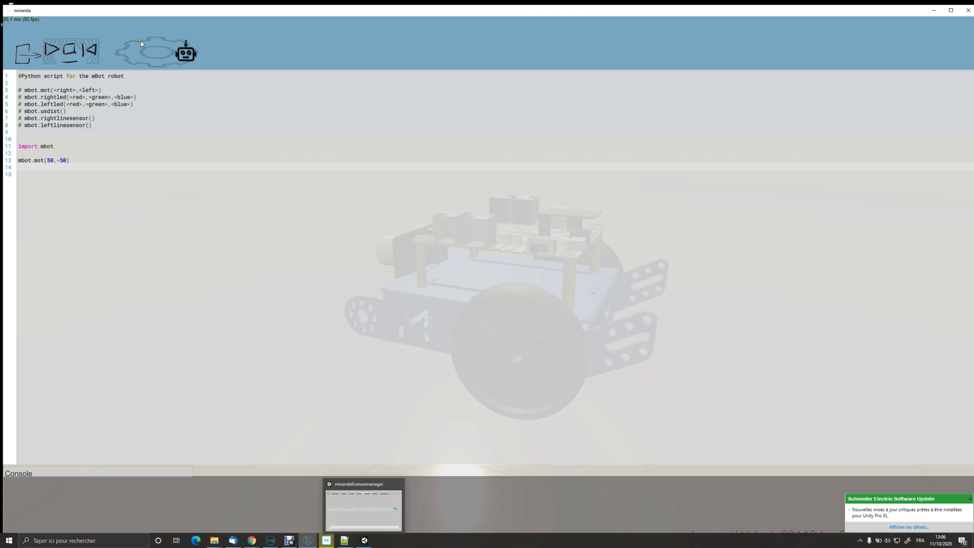
{"action": "mouse_move", "coordinate": [181, 171]}
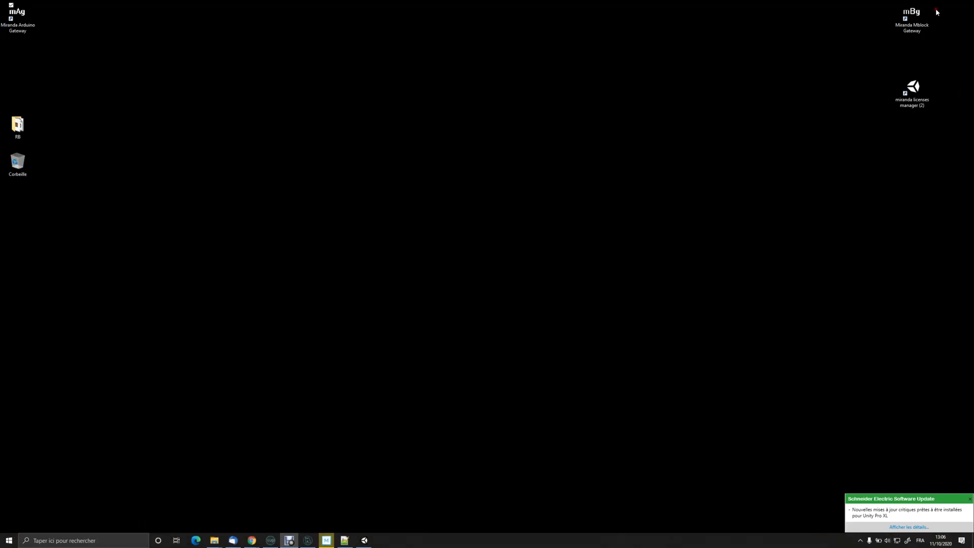
Step: Start the Arduino gateway and send the motor script to the real mBot
{"action": "left_click", "coordinate": [17, 12]}
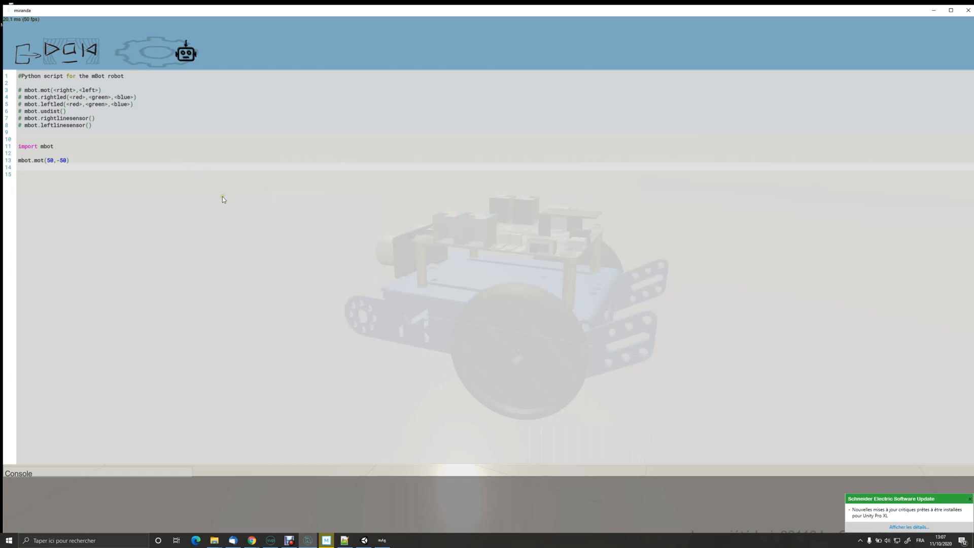
{"action": "key", "text": "enter"}
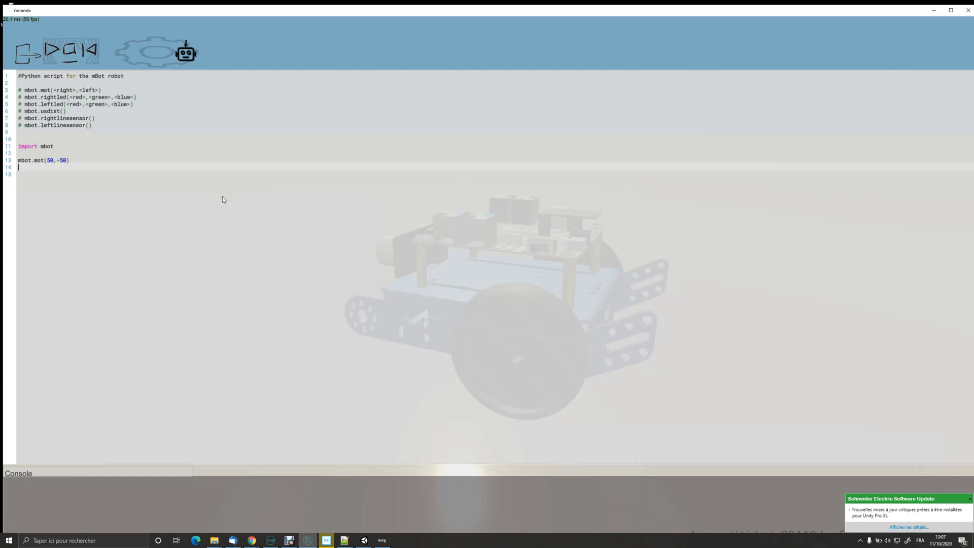
{"action": "mouse_move", "coordinate": [190, 100]}
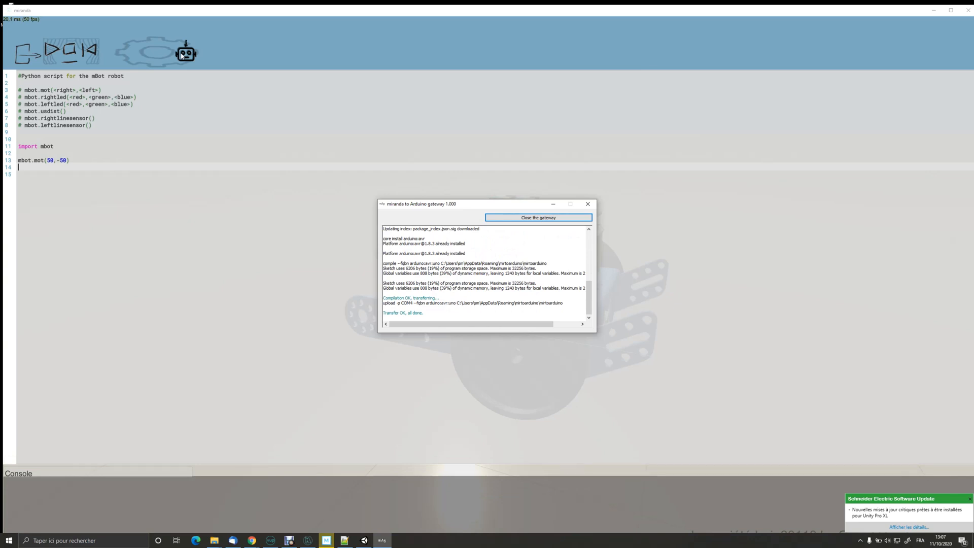
{"action": "mouse_move", "coordinate": [303, 4]}
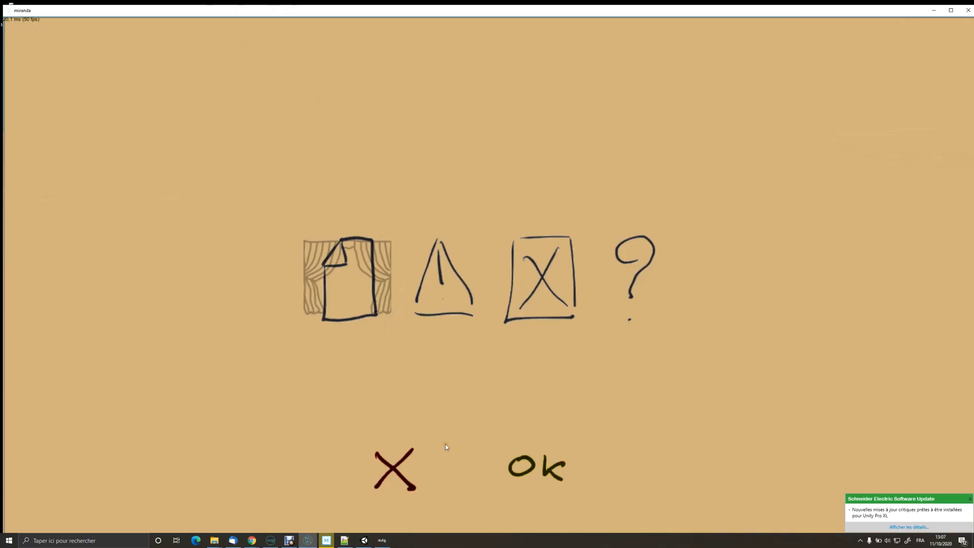
{"action": "mouse_move", "coordinate": [450, 440]}
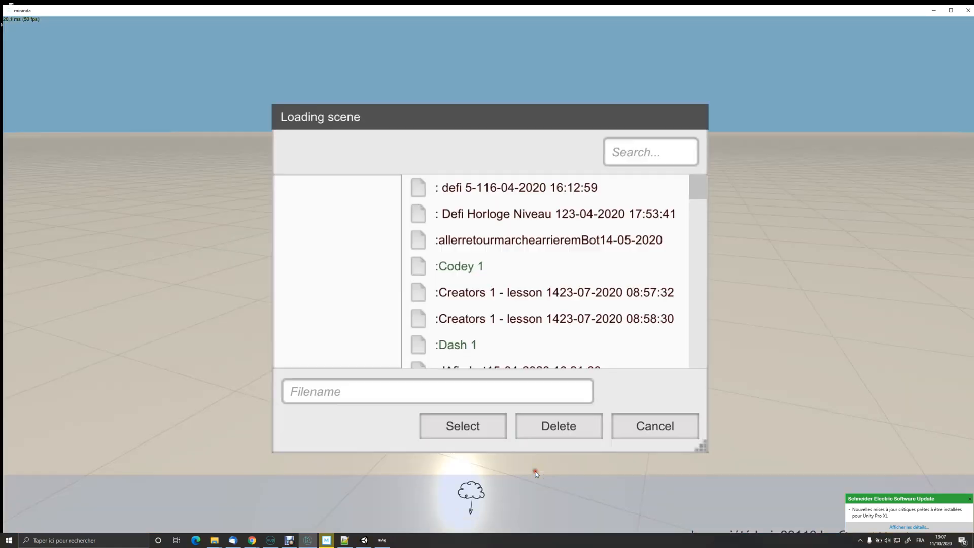
Step: Search the scene list for 'mbot' and load the line-track mBot scene
{"action": "type", "text": "m"}
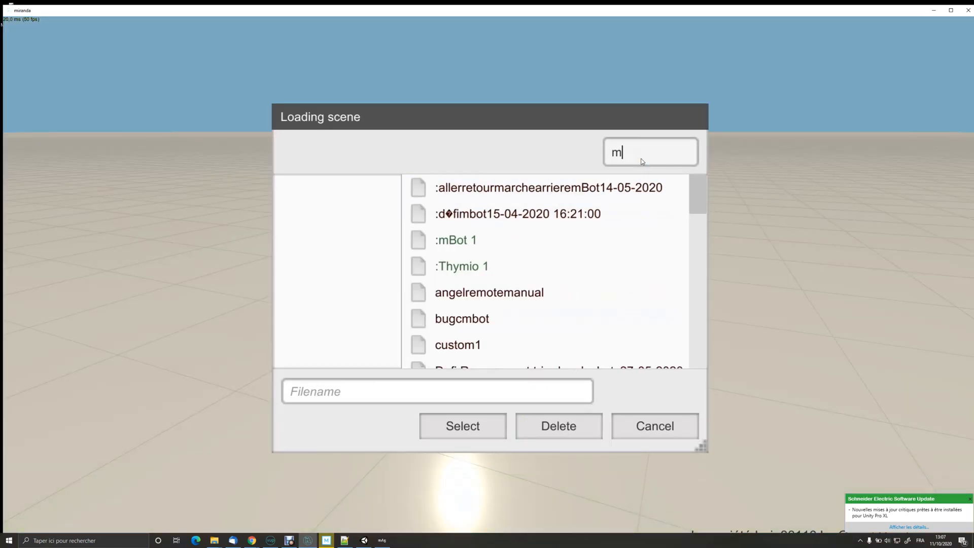
{"action": "type", "text": "bot"}
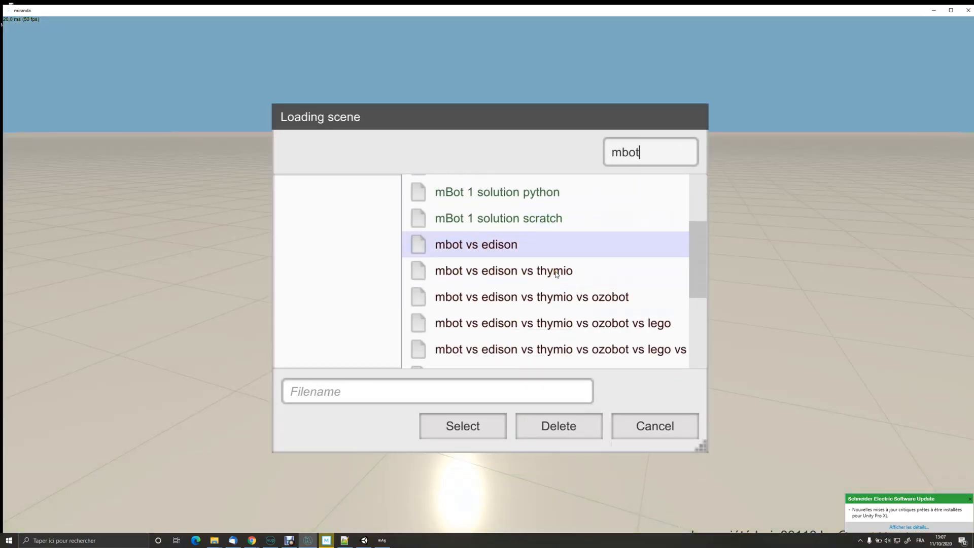
{"action": "scroll", "scroll_direction": "down", "scroll_amount": 3}
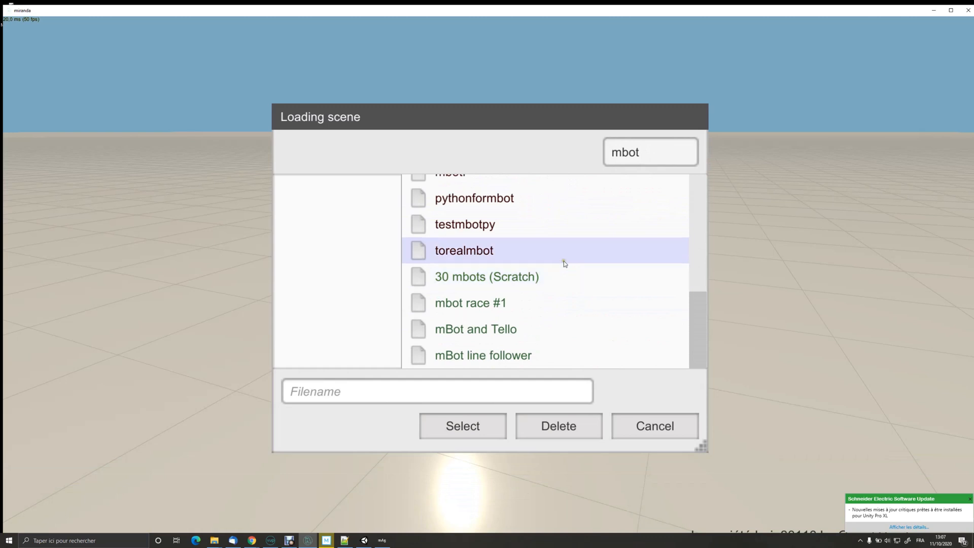
{"action": "left_click", "coordinate": [463, 425]}
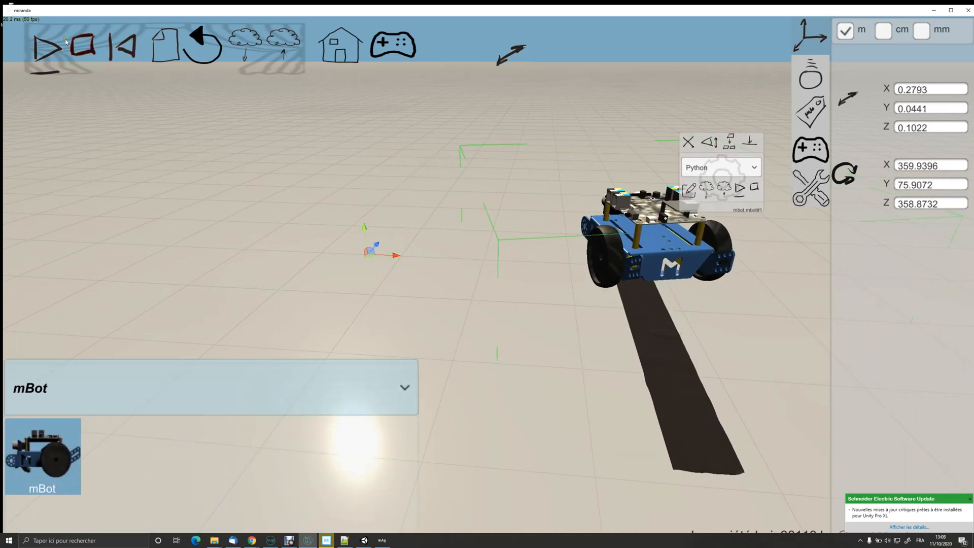
Step: Stop and reset the simulation, then bring up the mBot's line-following Python script for editing
{"action": "left_click", "coordinate": [123, 45]}
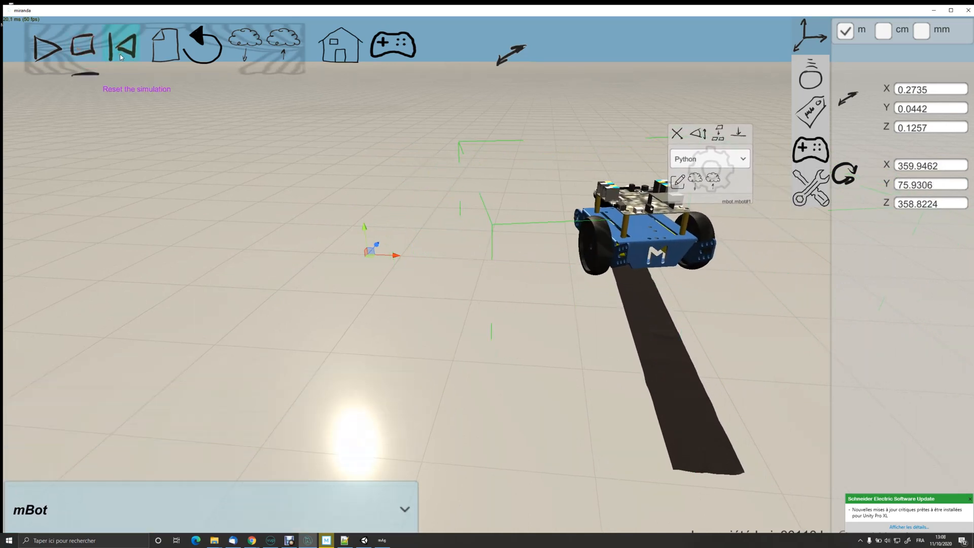
{"action": "left_click", "coordinate": [122, 44]}
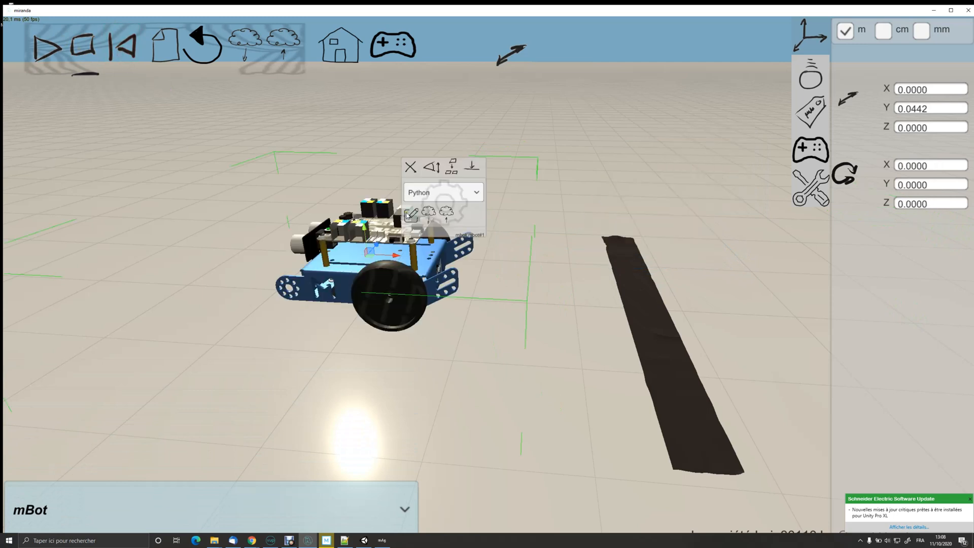
{"action": "left_click", "coordinate": [408, 214]}
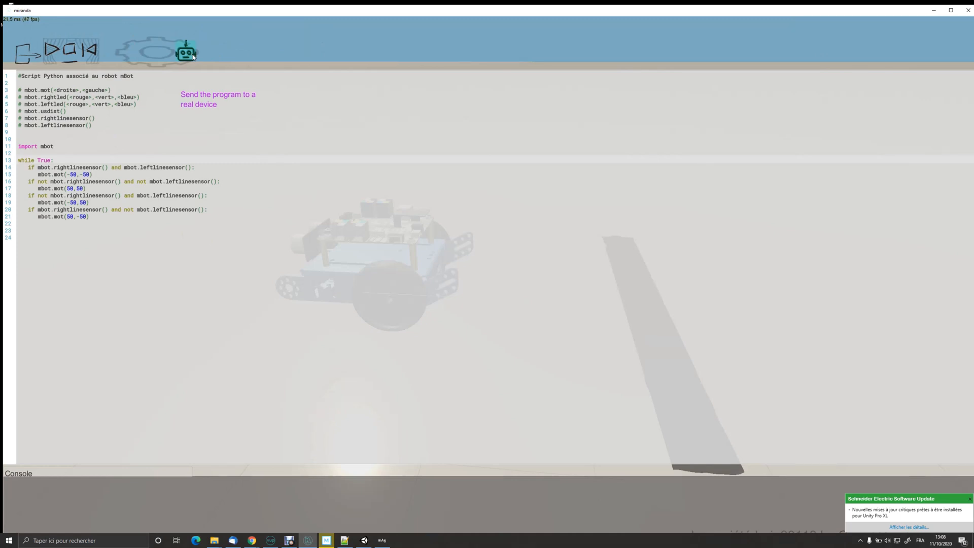
Step: Transfer the line-following program to the real mBot and close the gateway after Transfer OK
{"action": "left_click", "coordinate": [186, 52]}
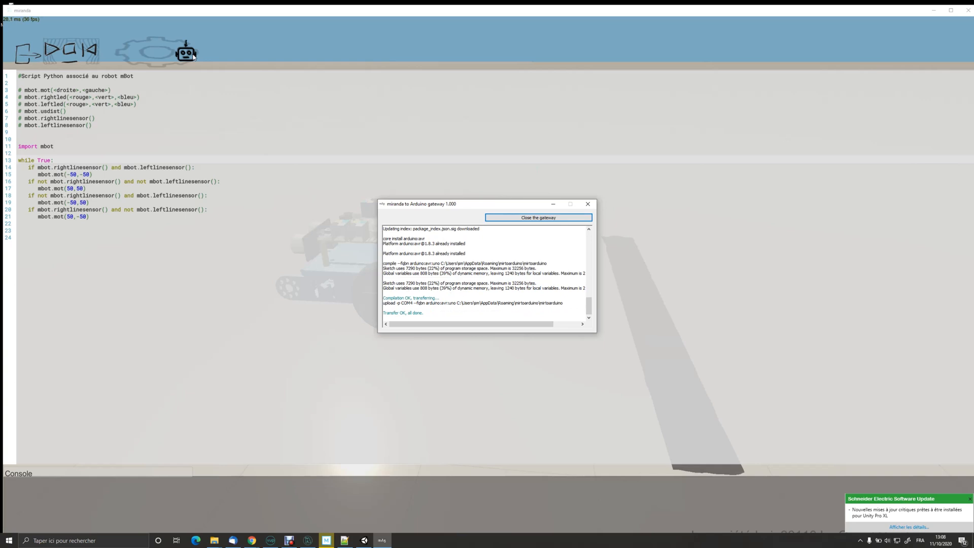
{"action": "mouse_move", "coordinate": [200, 82]}
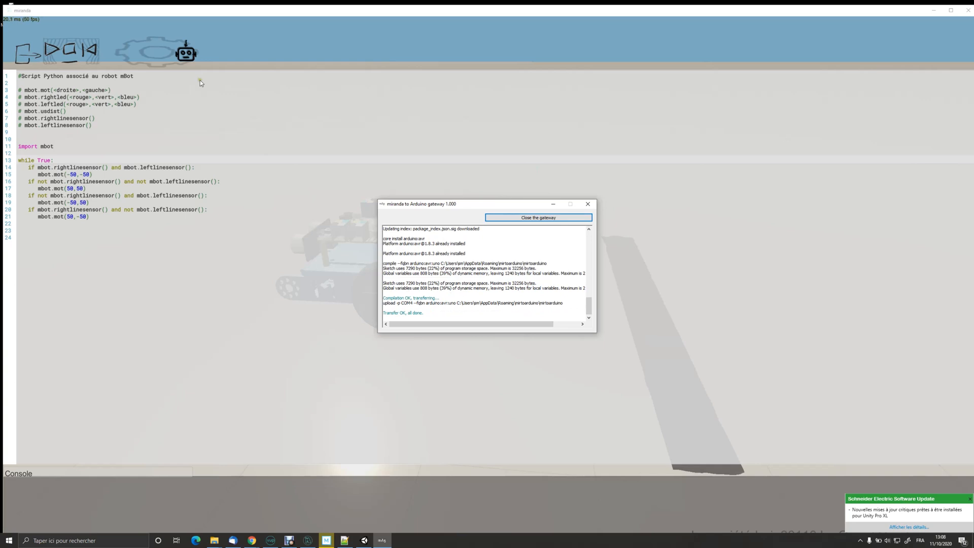
{"action": "mouse_move", "coordinate": [533, 227]}
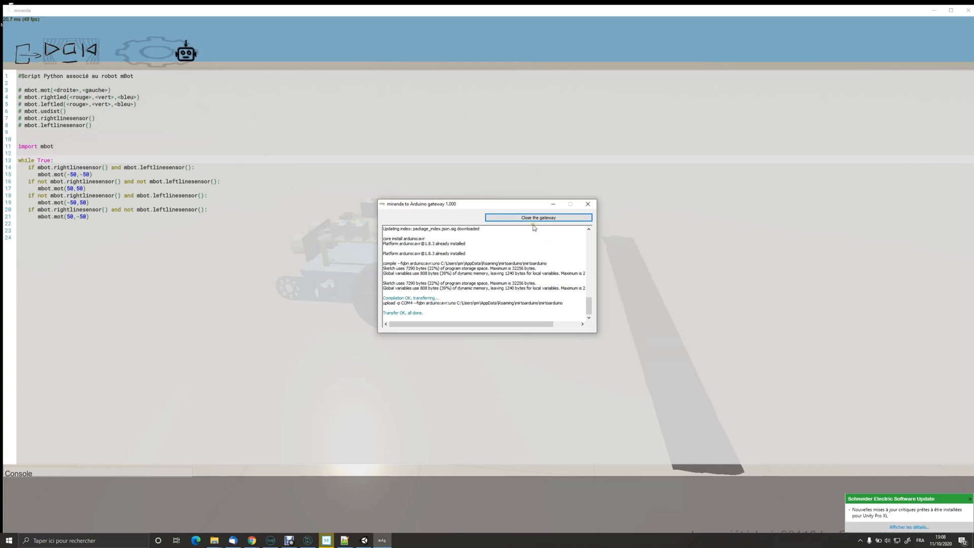
{"action": "left_click", "coordinate": [538, 217]}
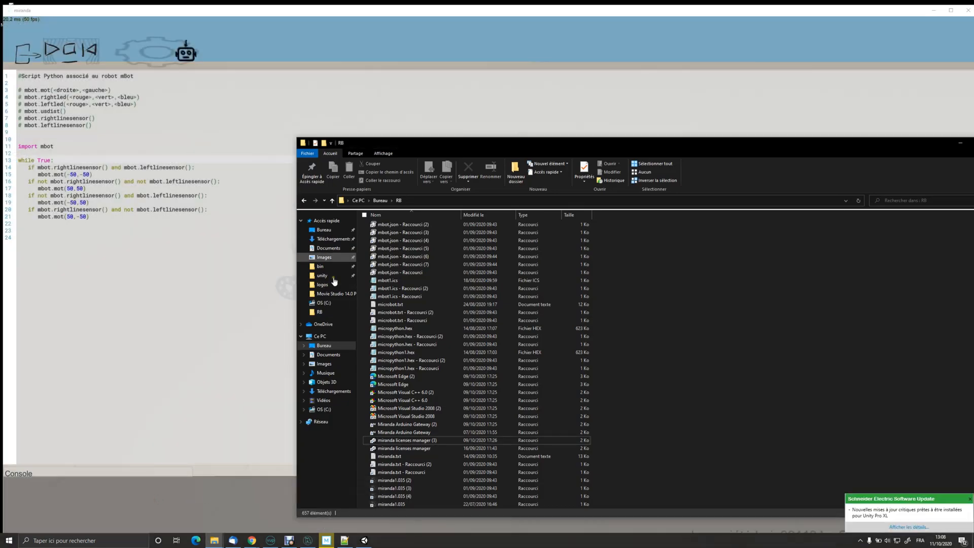
Step: Edit mirandatoarduino.c from Téléchargements in Notepad++ via its context menu
{"action": "left_click", "coordinate": [329, 239]}
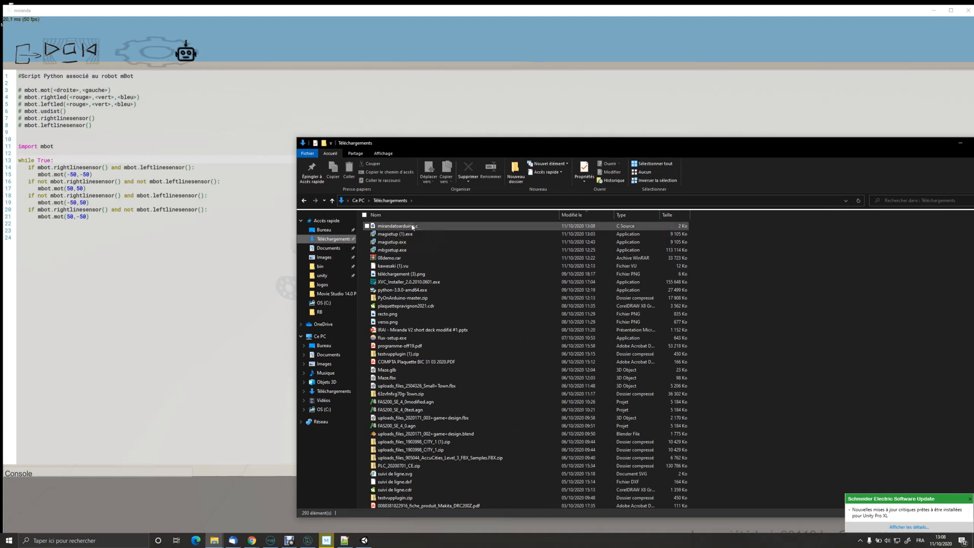
{"action": "right_click", "coordinate": [395, 225]}
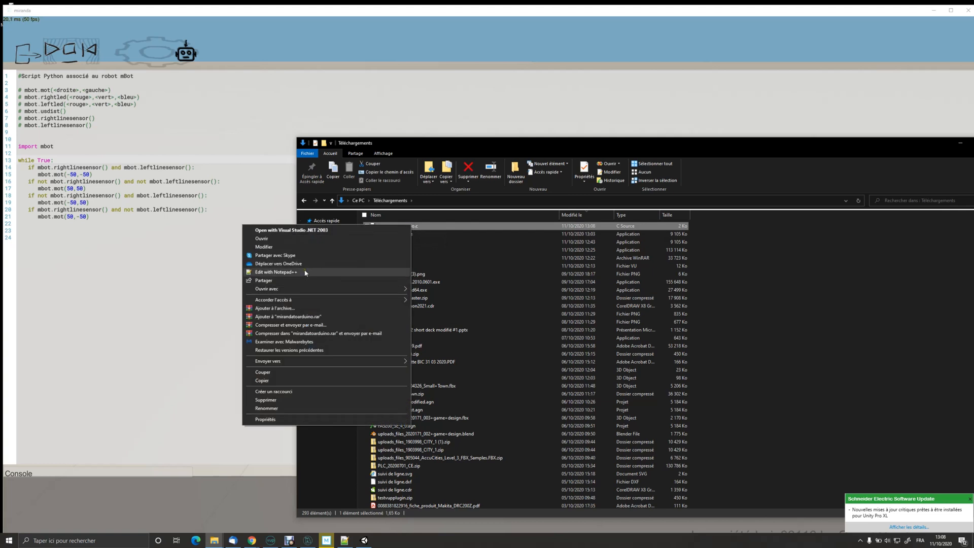
{"action": "left_click", "coordinate": [276, 272]}
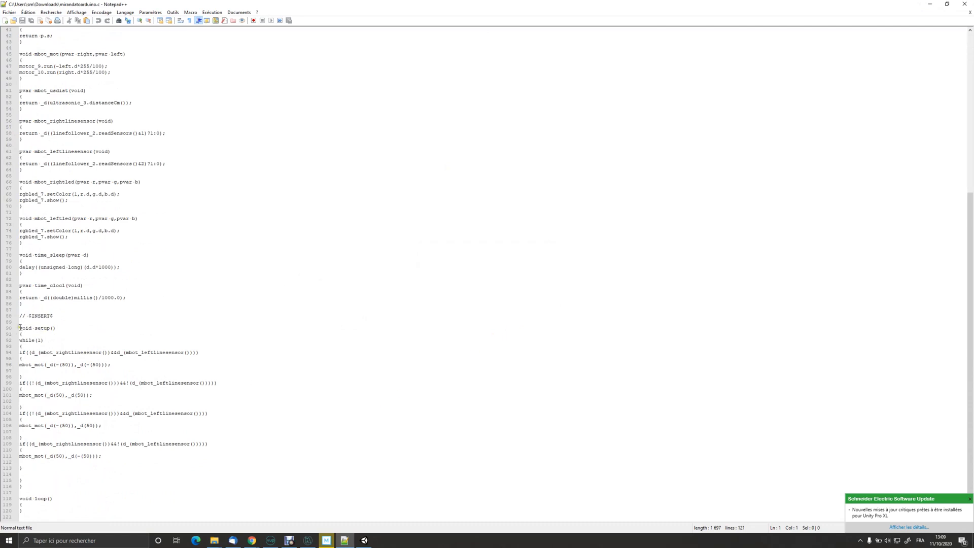
{"action": "left_click_drag", "start_coordinate": [20, 90], "coordinate": [19, 328]}
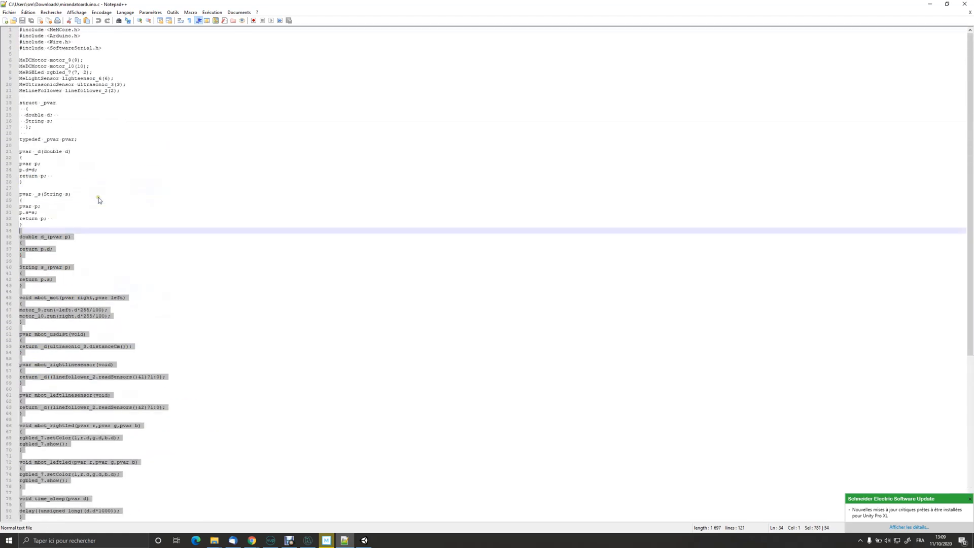
{"action": "scroll", "scroll_direction": "down", "scroll_amount": 3}
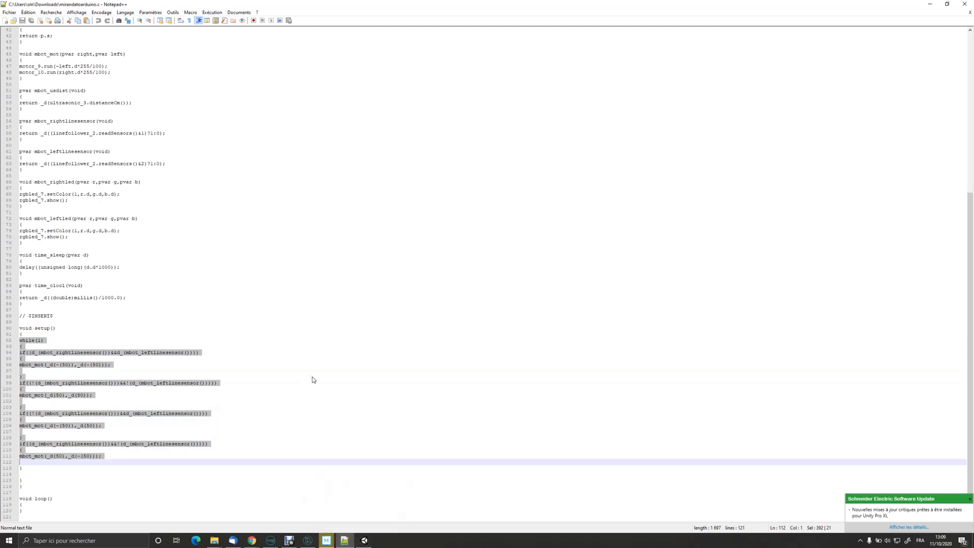
{"action": "mouse_move", "coordinate": [326, 539]}
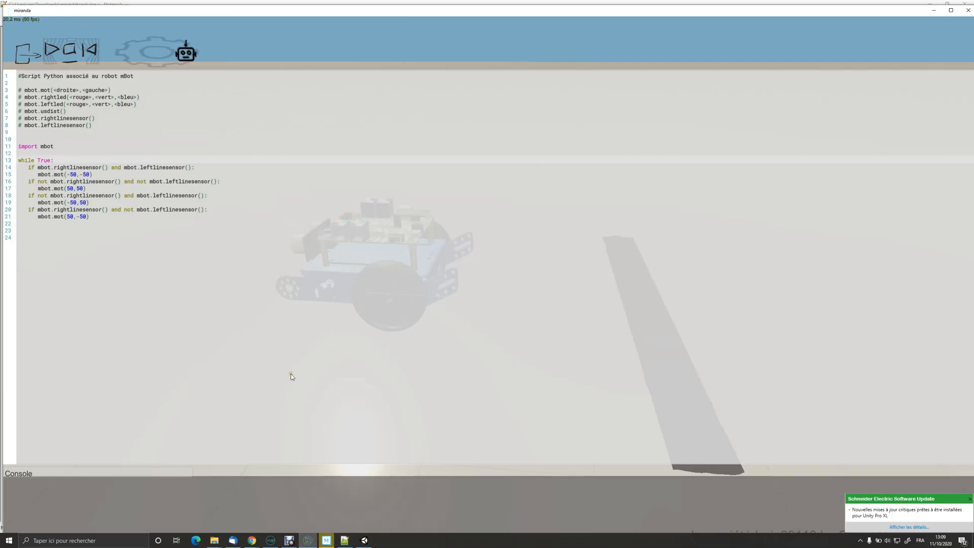
{"action": "mouse_move", "coordinate": [261, 327]}
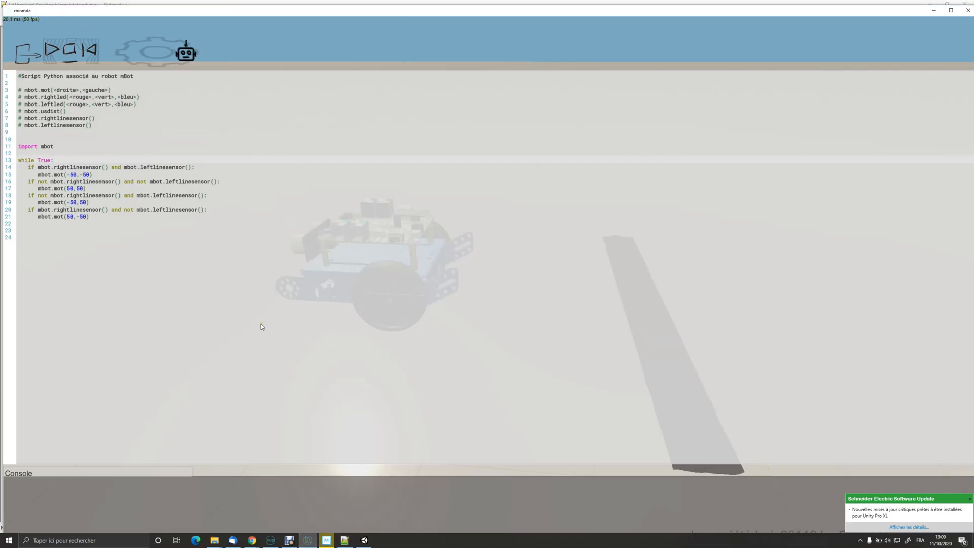